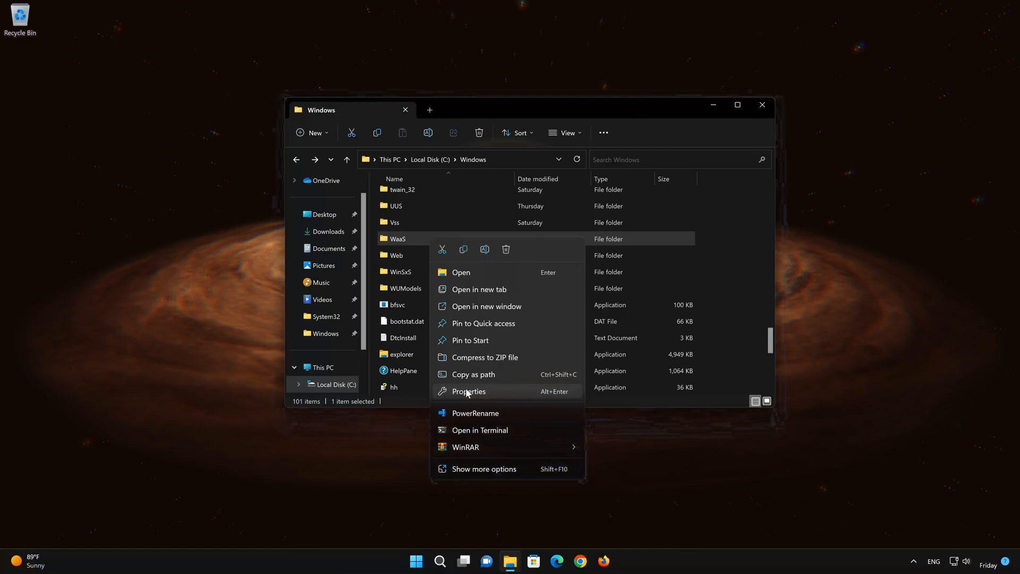
Bring up the WaaS folder's Advanced Security Settings from its Properties Security page.
left_click(469, 392)
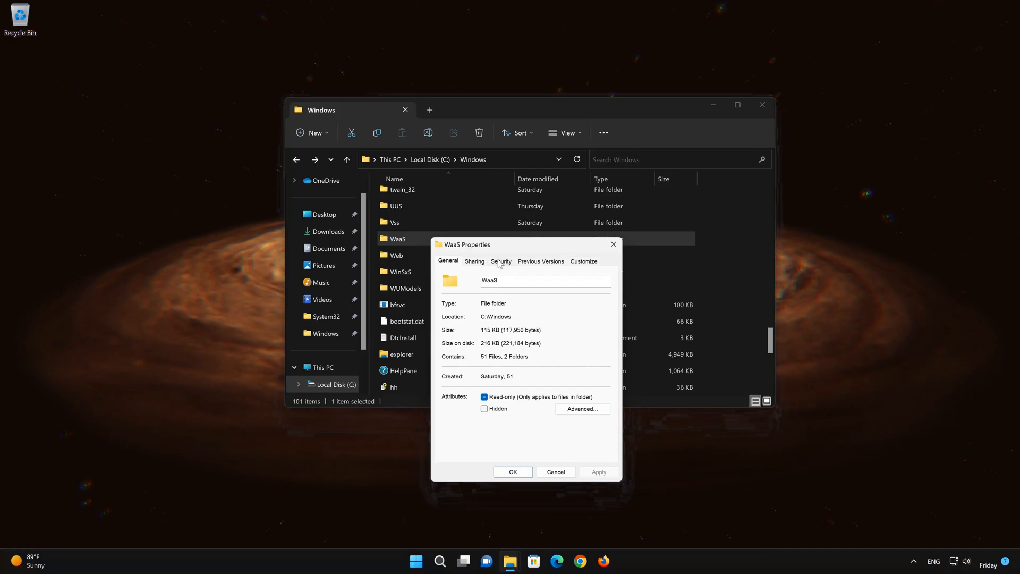
left_click(501, 262)
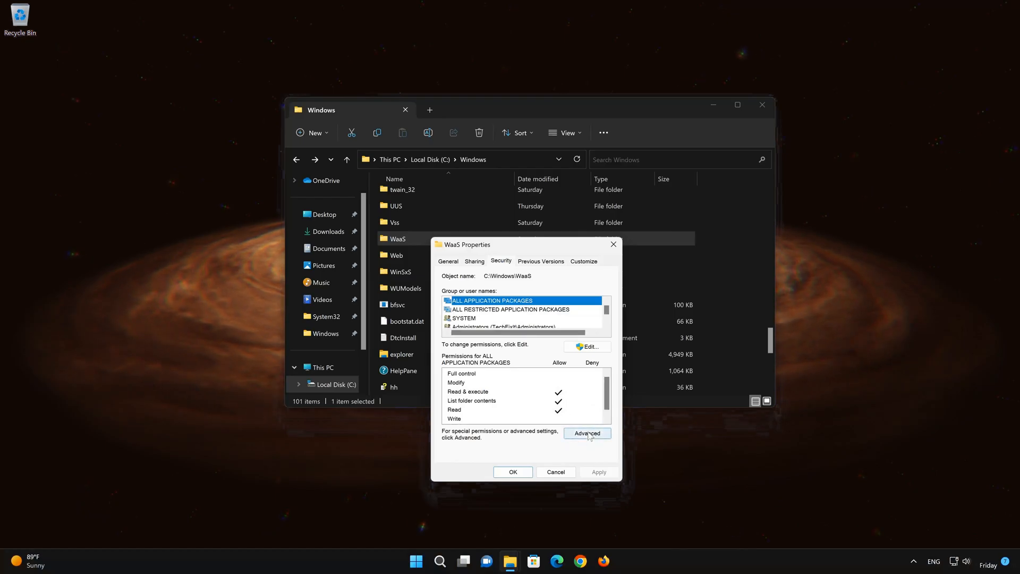
left_click(587, 434)
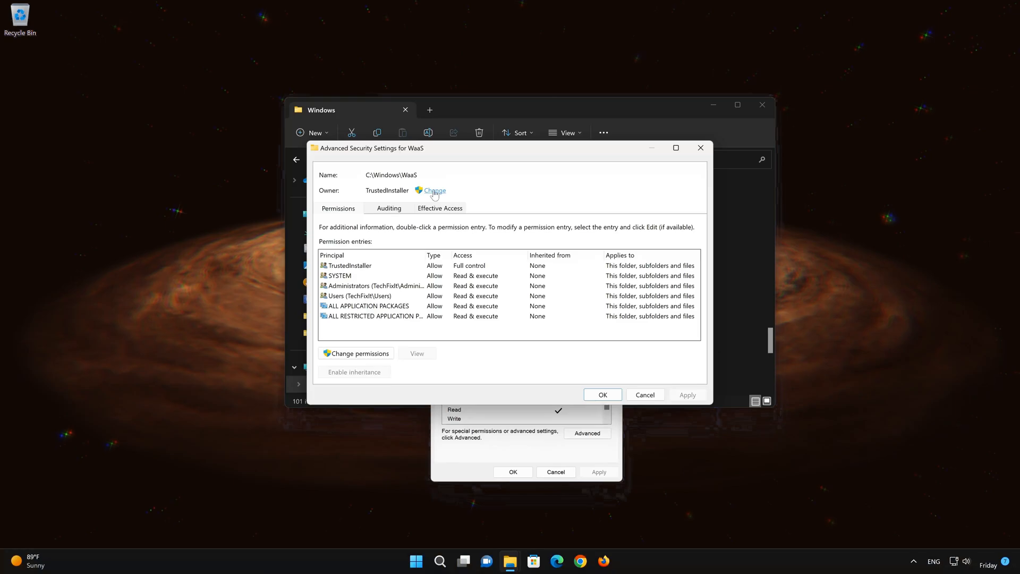
Choose the TechFixIt-PC account as the new owner, verified with Check Names.
left_click(433, 190)
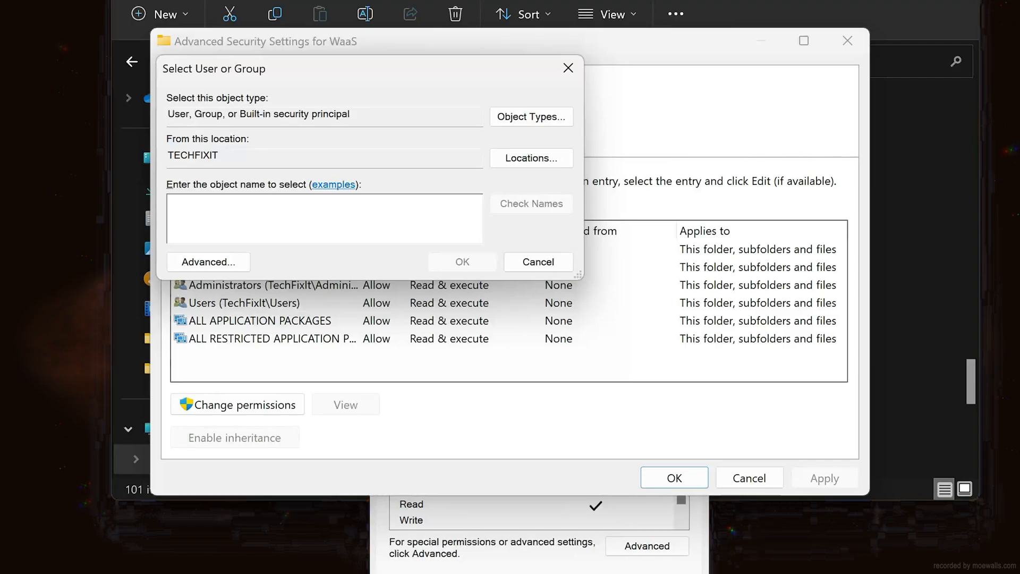
type("techfixit-")
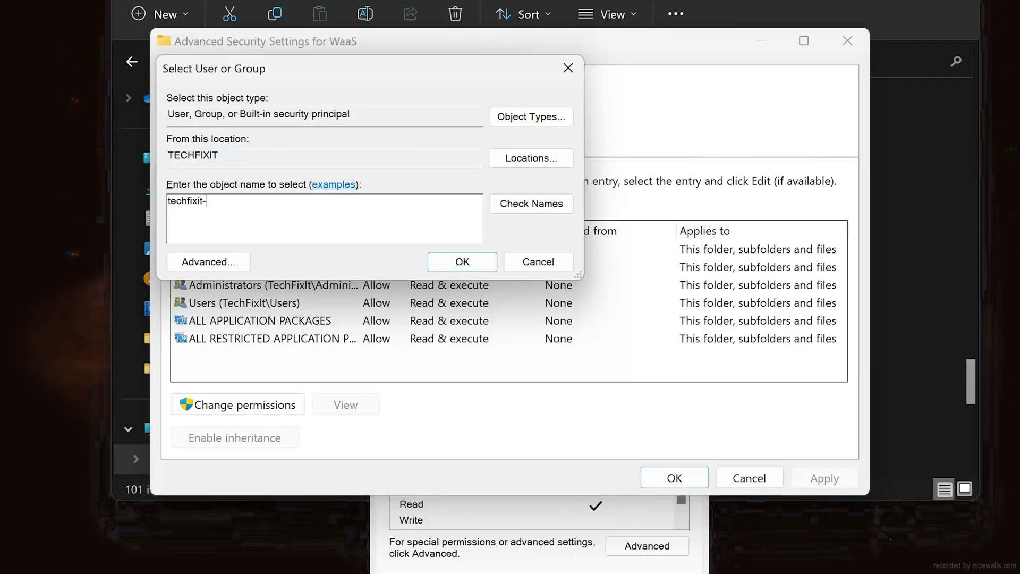
type("pc")
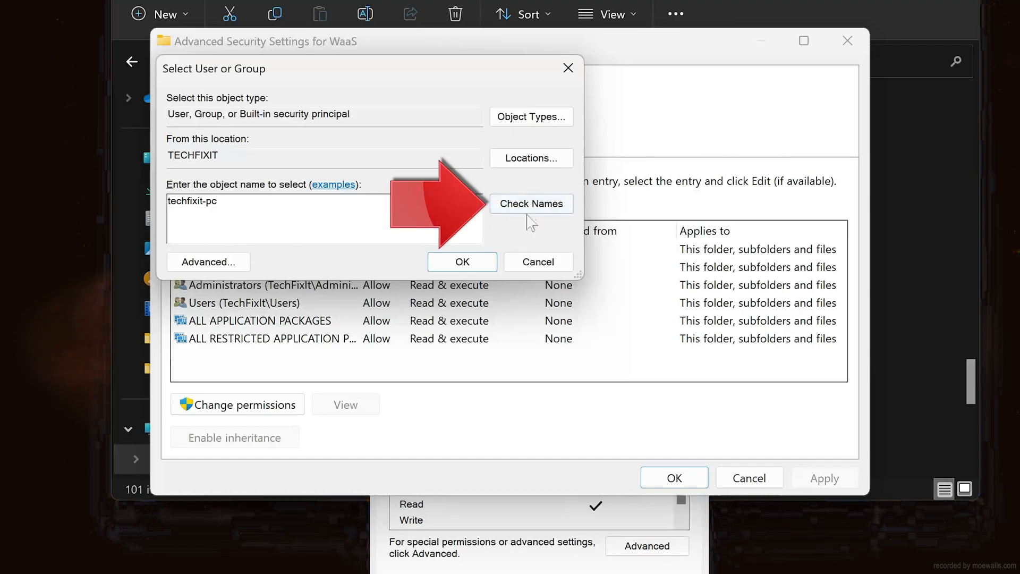
left_click(532, 203)
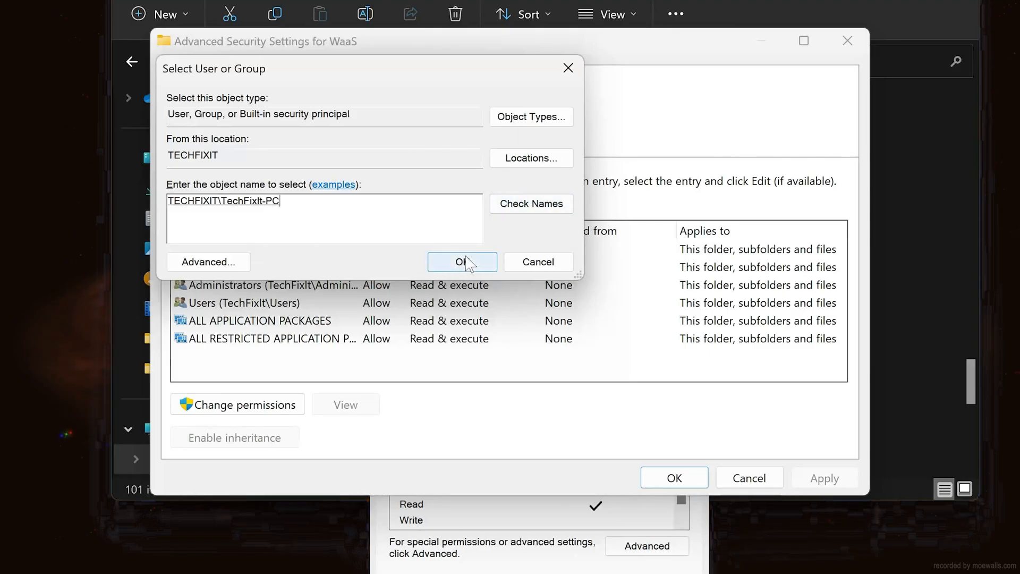
left_click(462, 261)
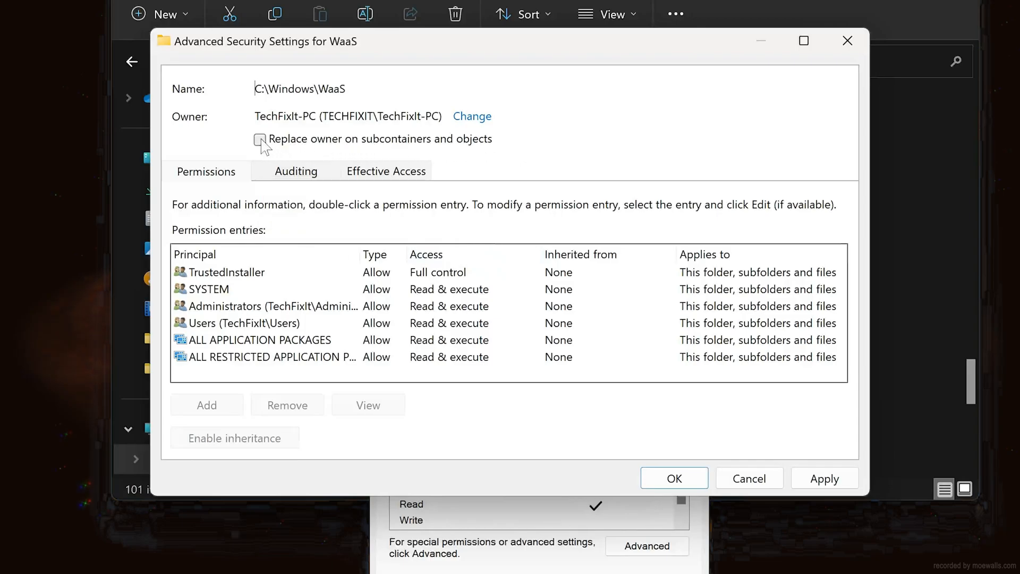
Apply the ownership to all subcontainers and objects and acknowledge the notice.
left_click(260, 140)
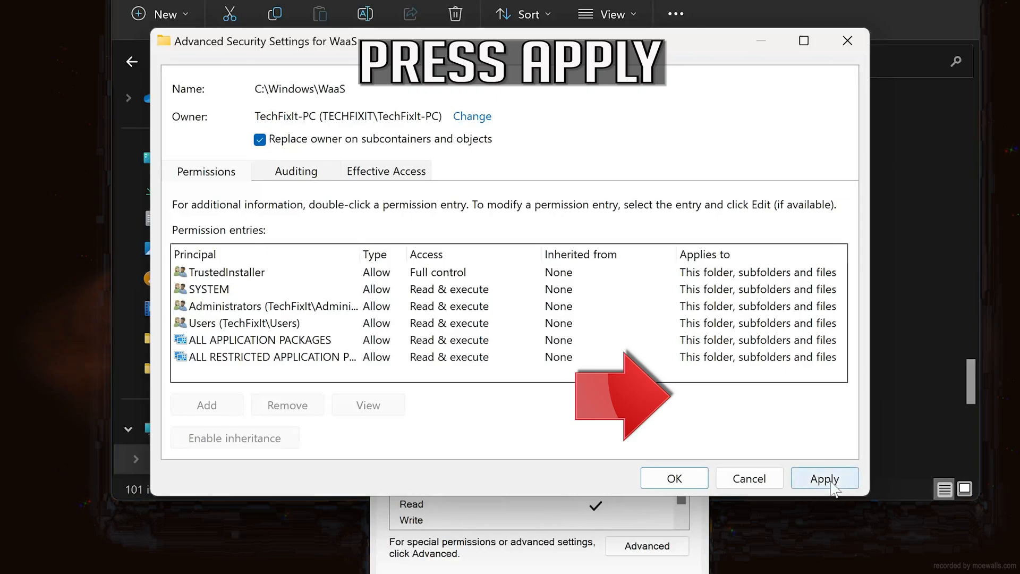
left_click(825, 478)
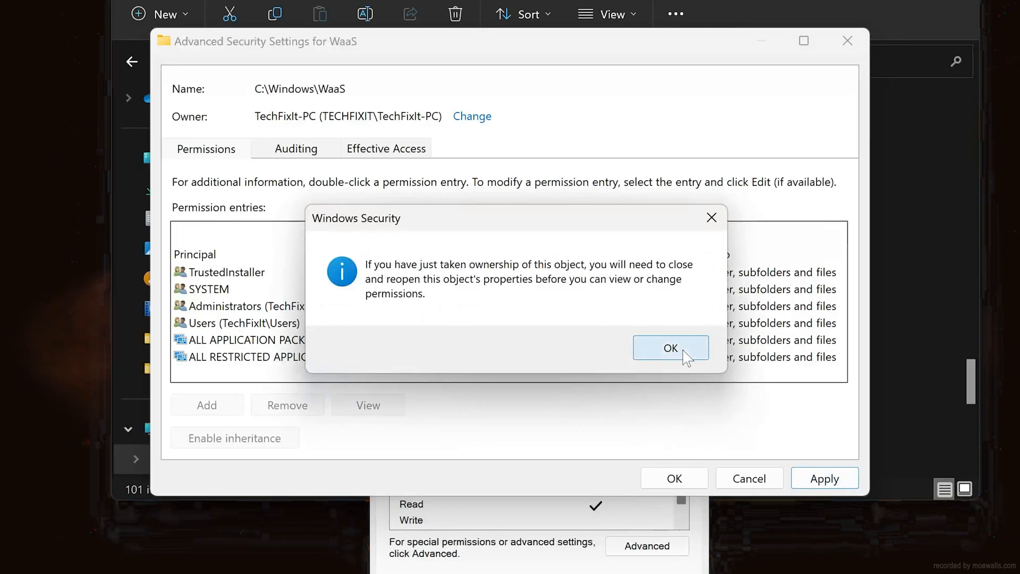
left_click(670, 348)
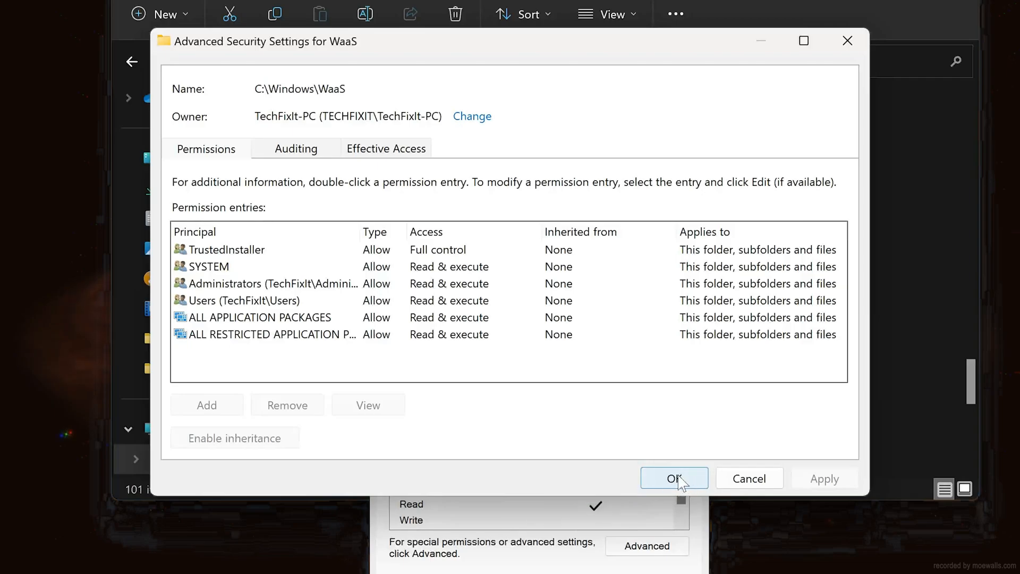
Return to basic permissions and select the Administrators group for editing.
left_click(674, 478)
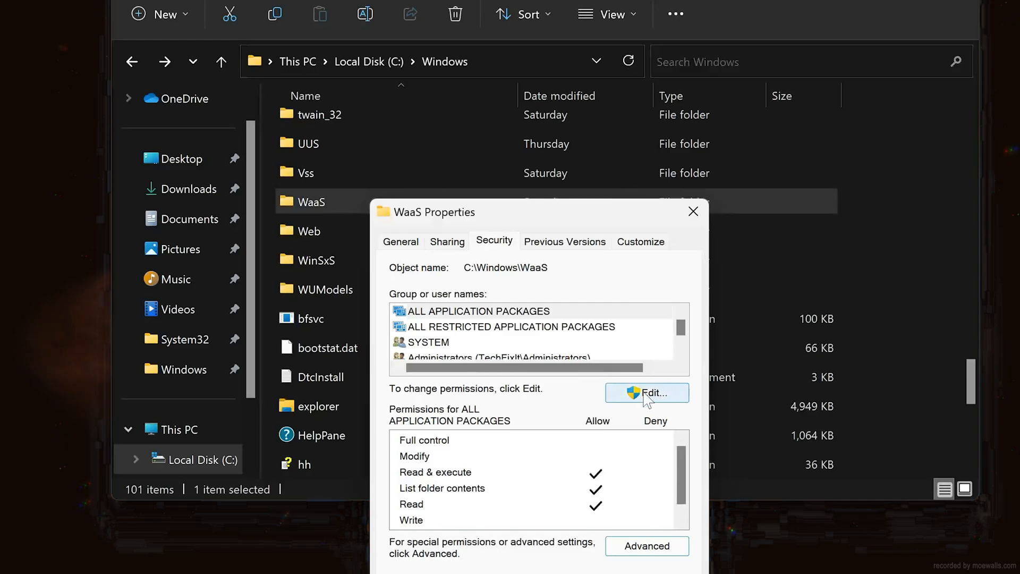
left_click(646, 392)
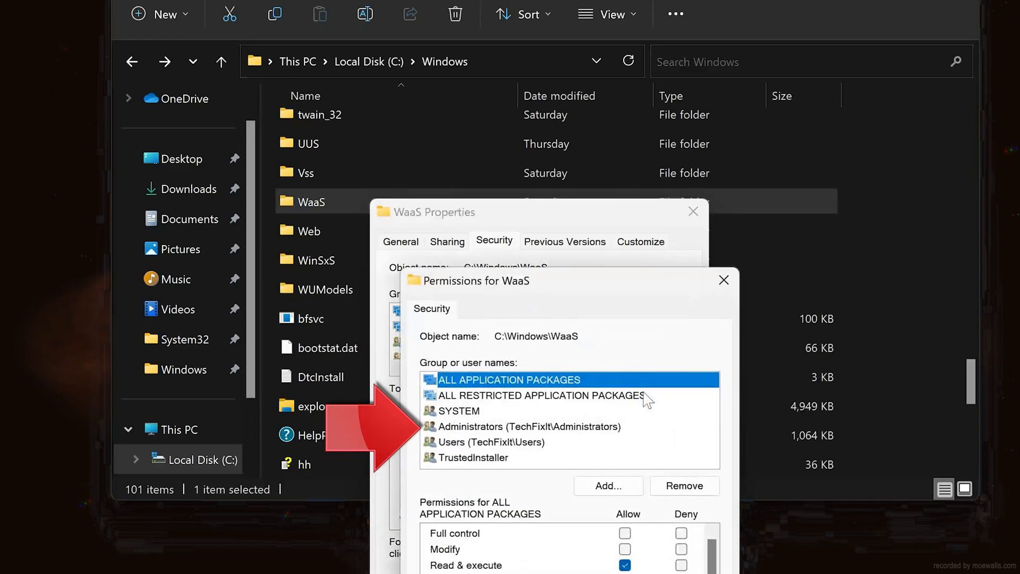
left_click(528, 426)
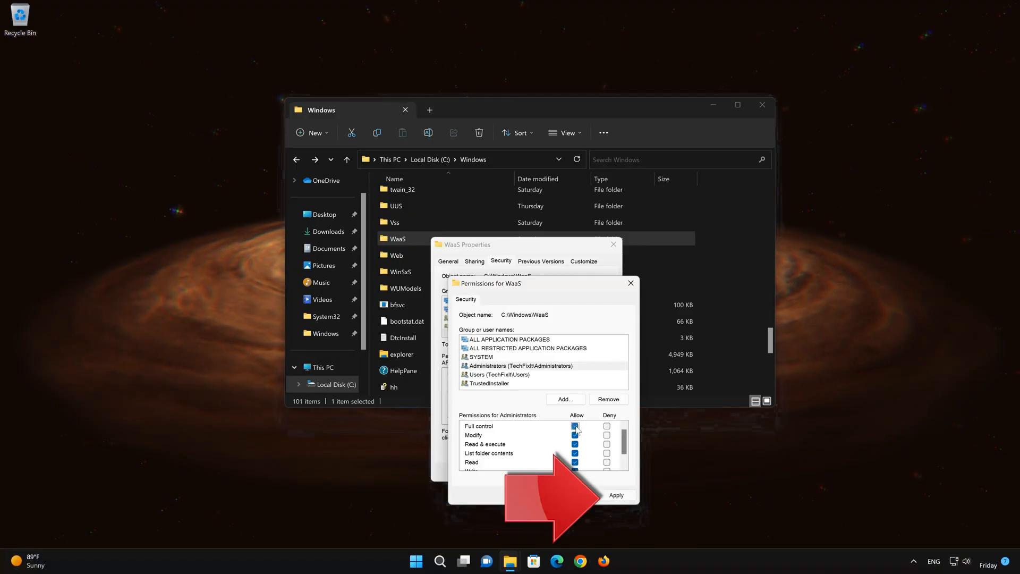
Allow Full control for Administrators and apply it past the system-folder warning.
left_click(616, 495)
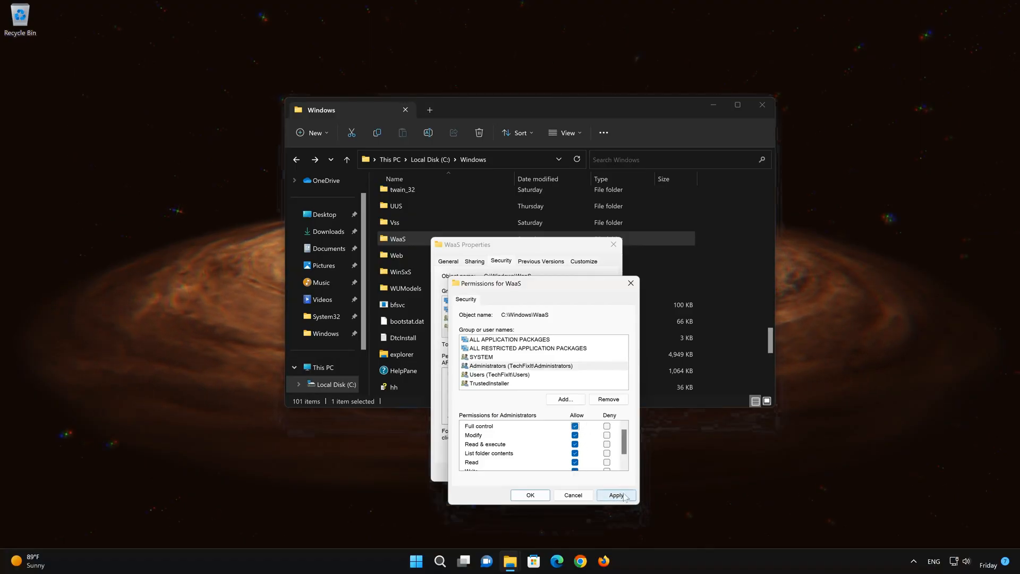
left_click(616, 495)
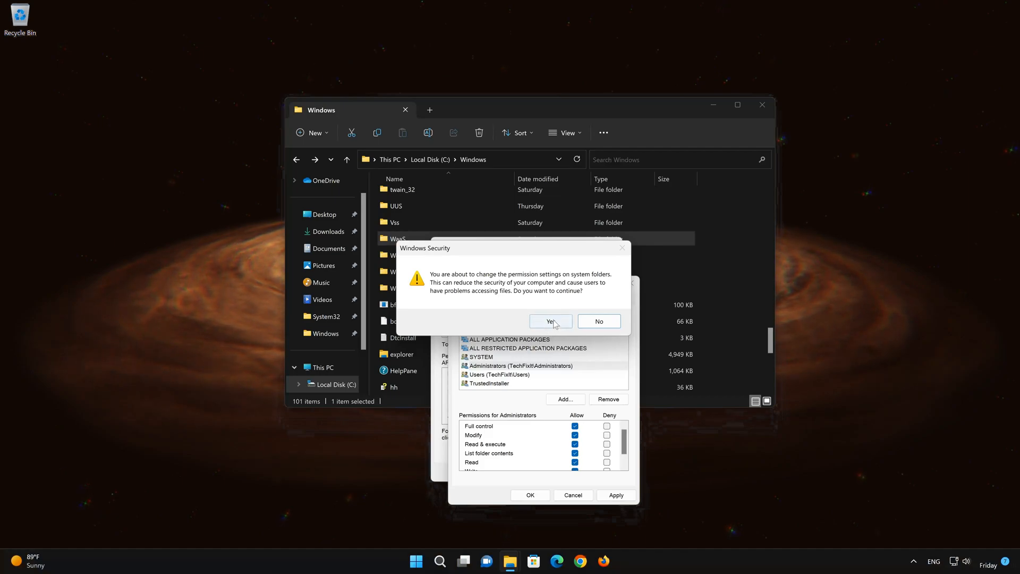
left_click(549, 321)
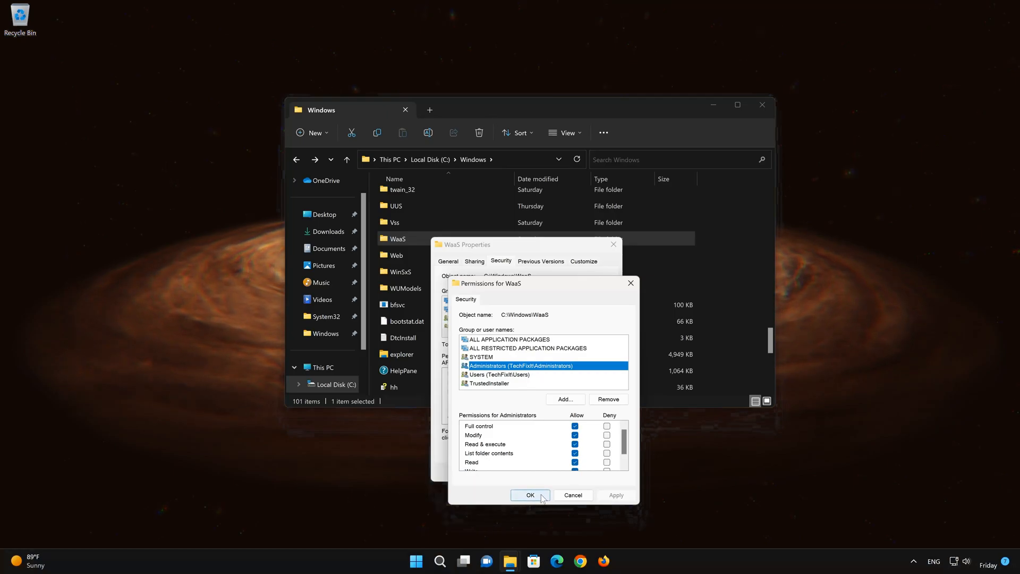
In Advanced Security Settings, enable replacing all child object permission entries.
left_click(530, 496)
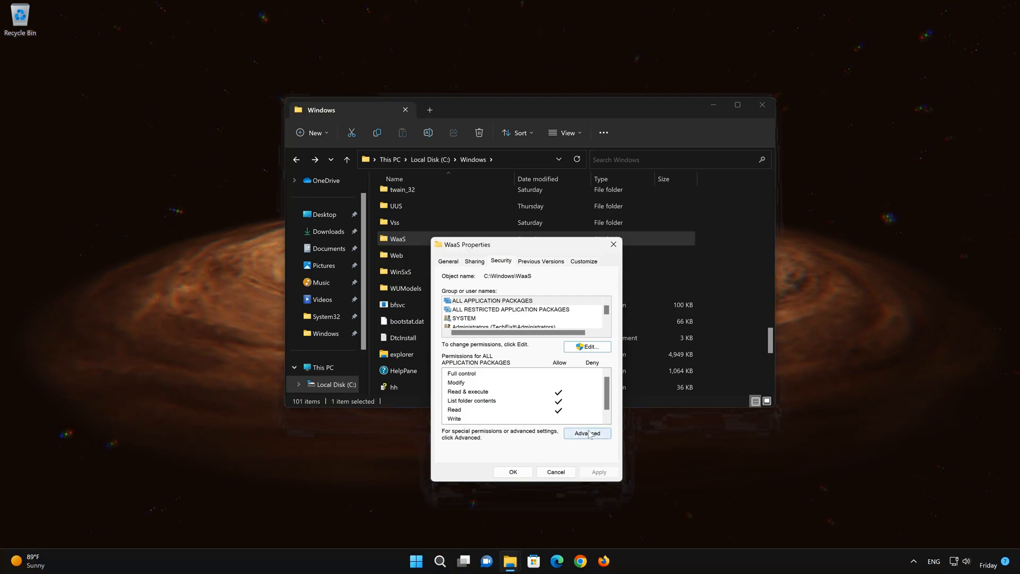
left_click(586, 434)
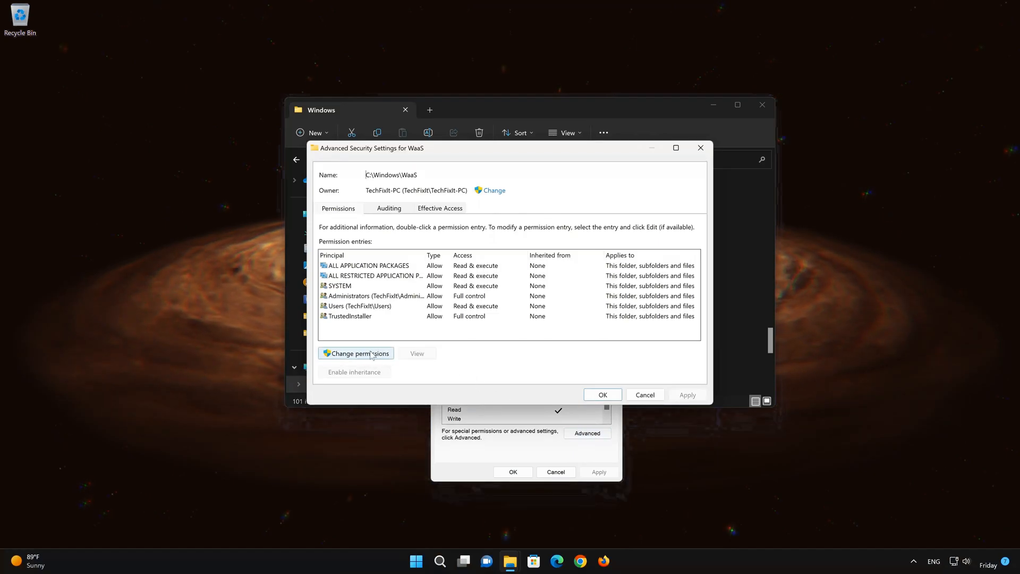
left_click(355, 352)
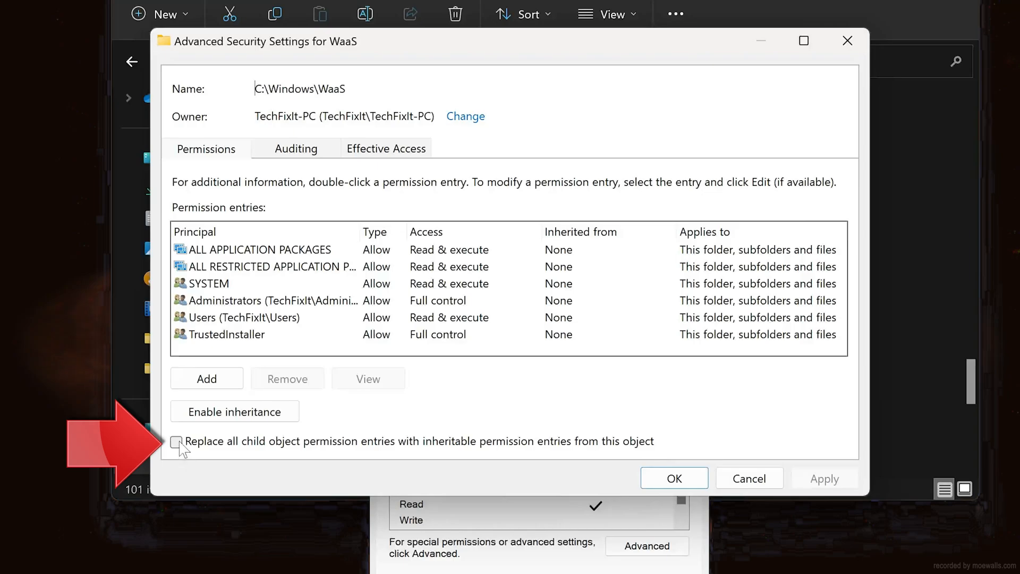
left_click(176, 443)
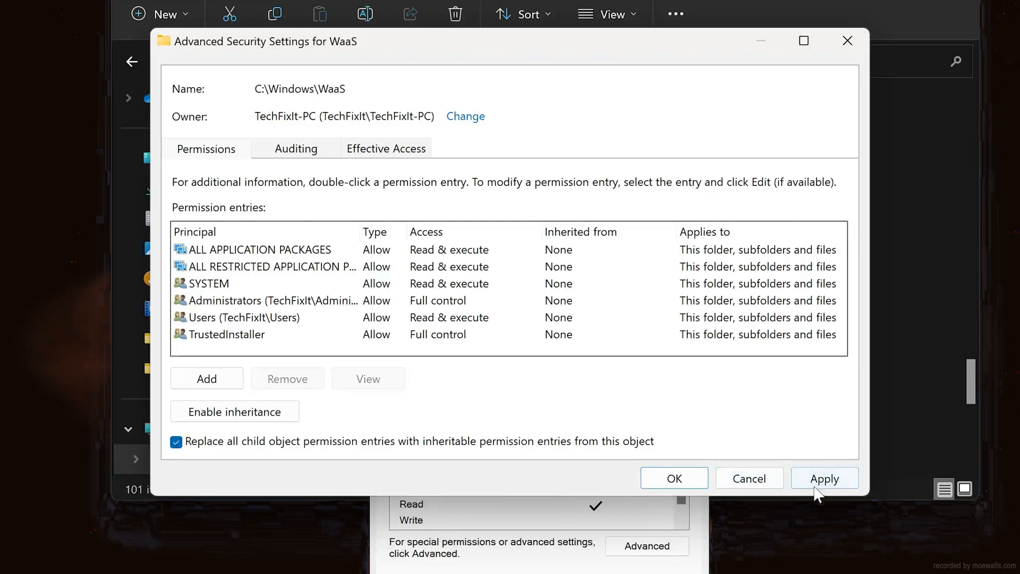
Apply the inherited permissions to all descendants, accepting both warnings.
left_click(825, 478)
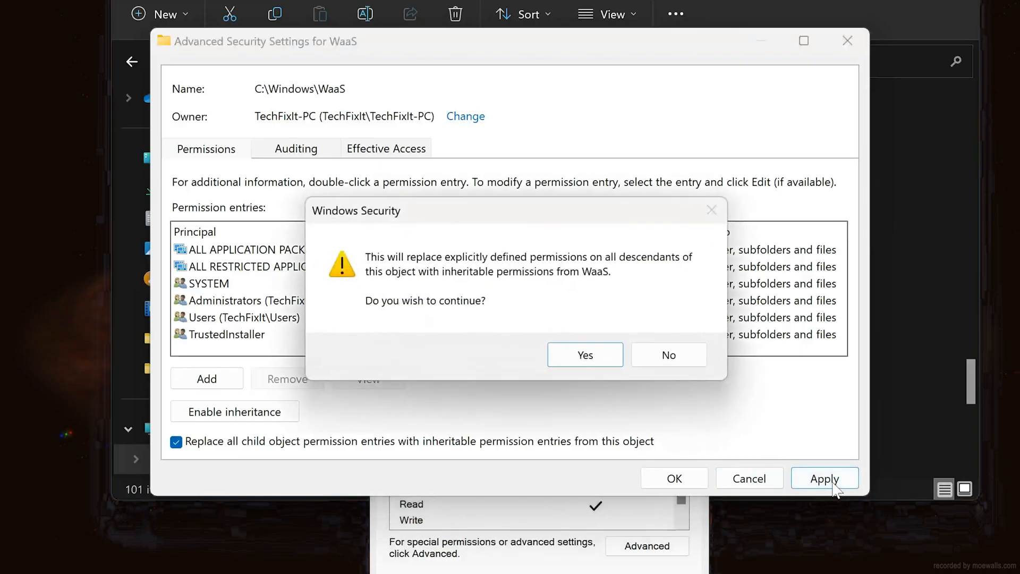
mouse_move(680, 275)
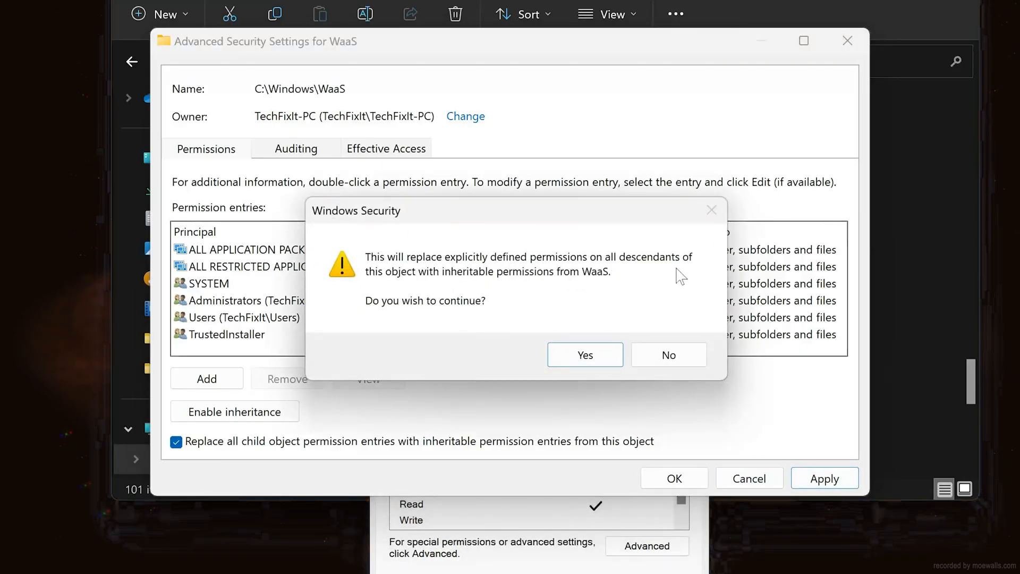
mouse_move(546, 323)
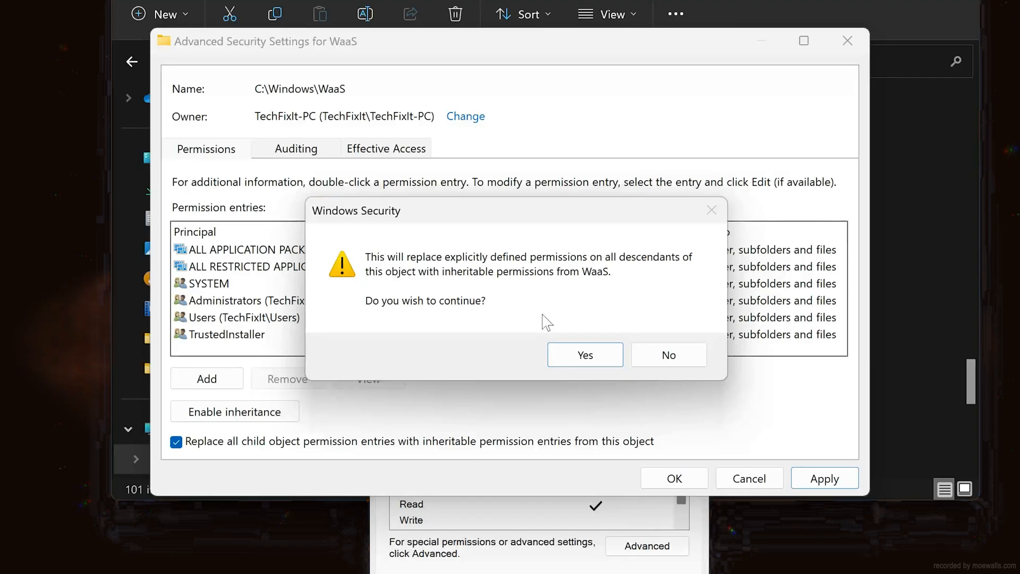
mouse_move(584, 355)
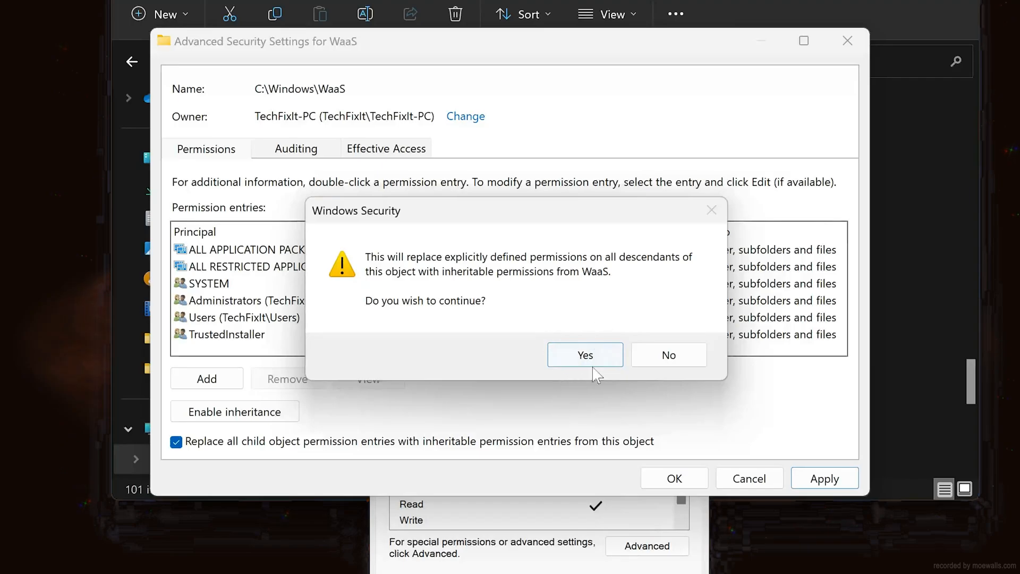
left_click(584, 355)
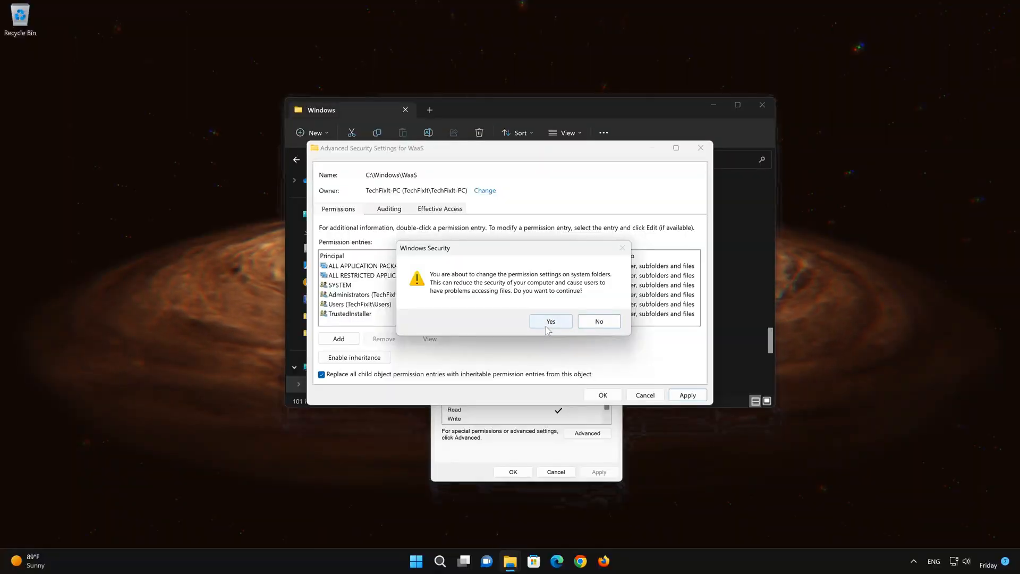
left_click(550, 321)
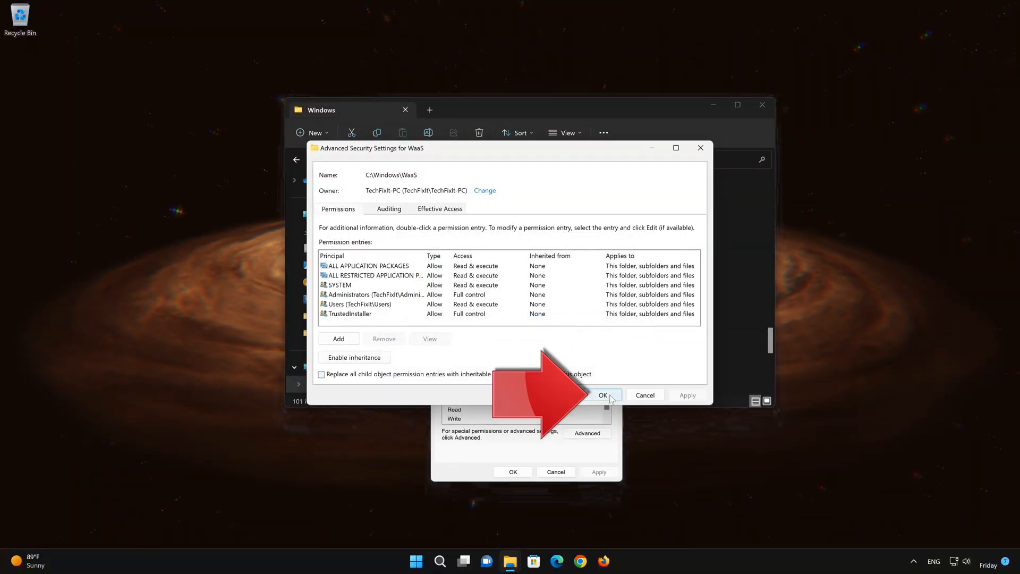
left_click(602, 396)
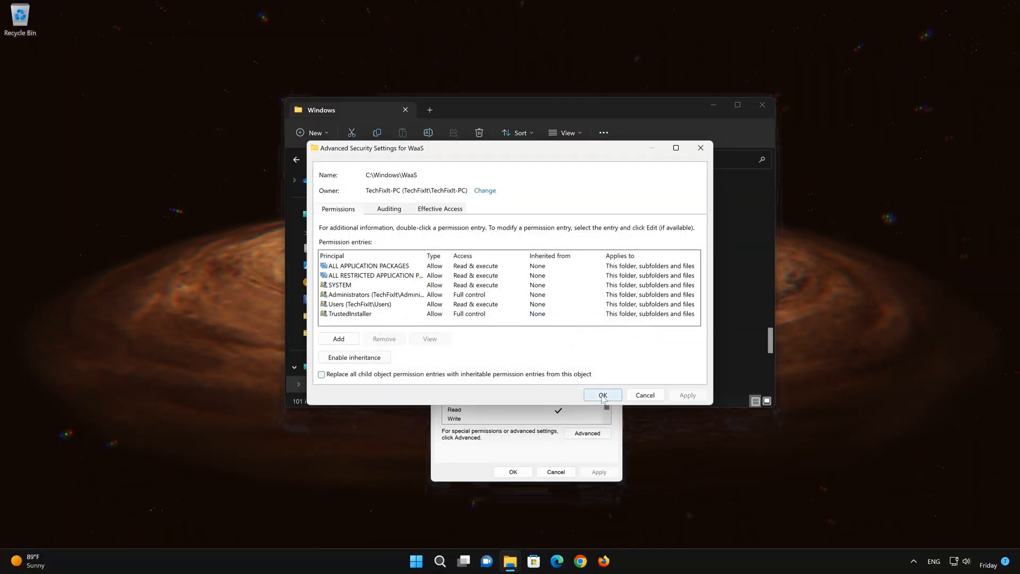
Close the security dialogs and delete the WaaS folder from C:\Windows.
left_click(602, 396)
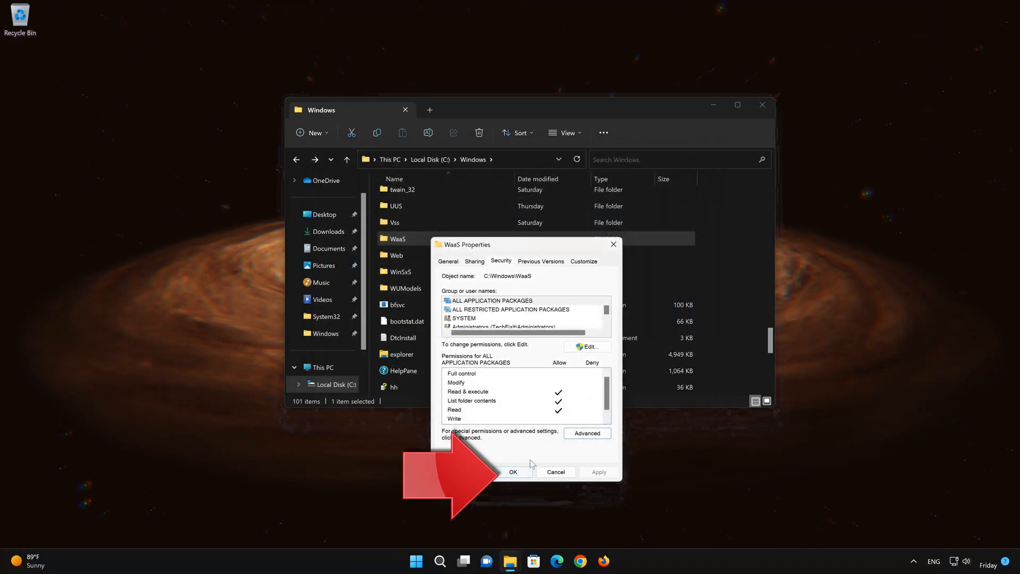
left_click(512, 472)
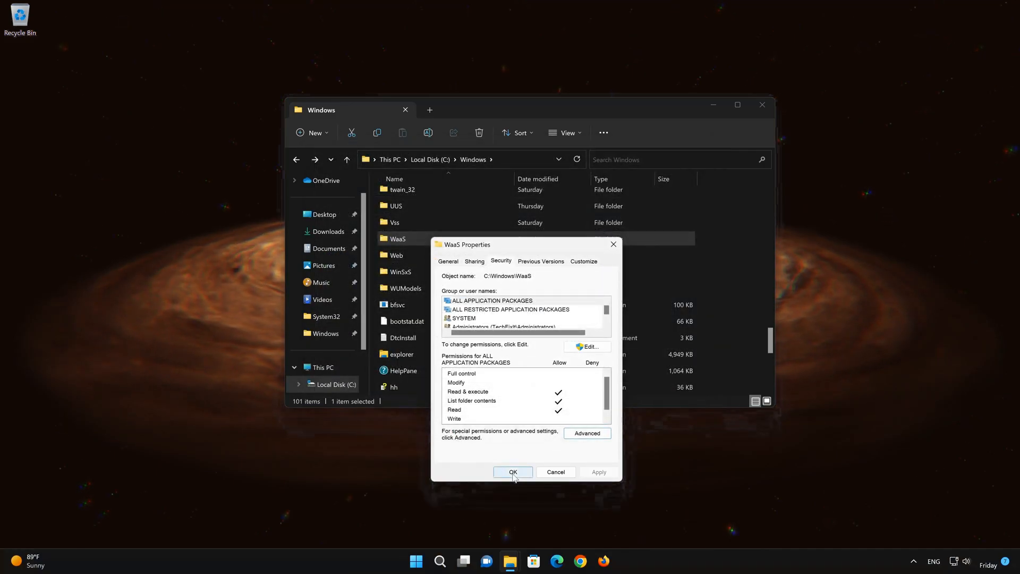
left_click(512, 472)
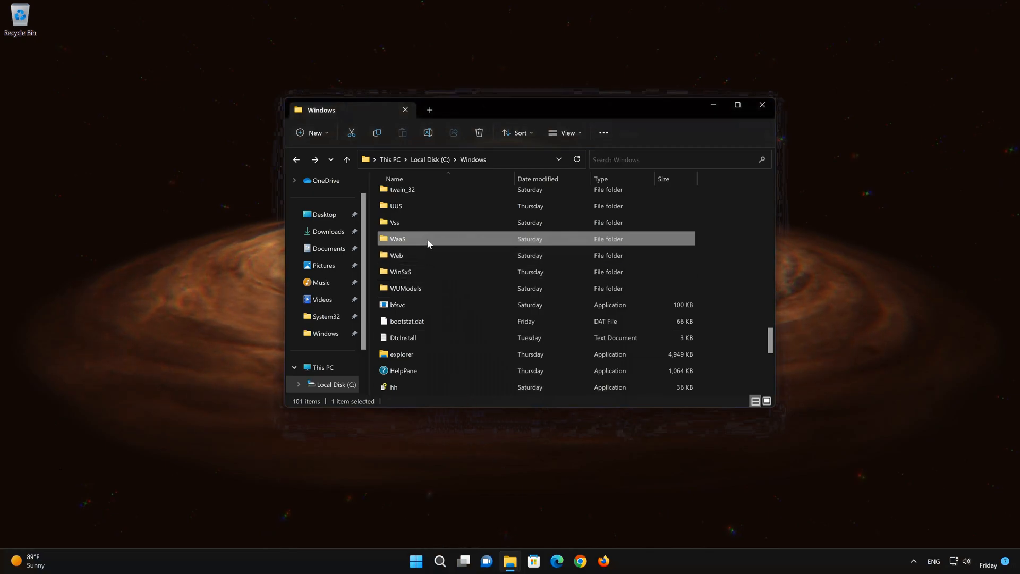
right_click(398, 239)
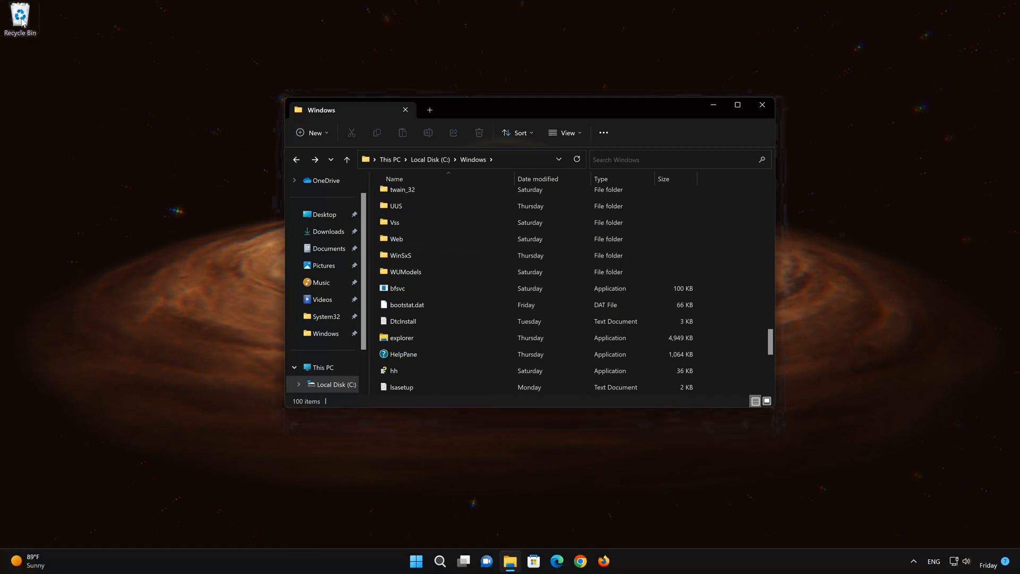
Restore WaaS from the Recycle Bin to C:\Windows, granting administrator permission.
double_click(20, 14)
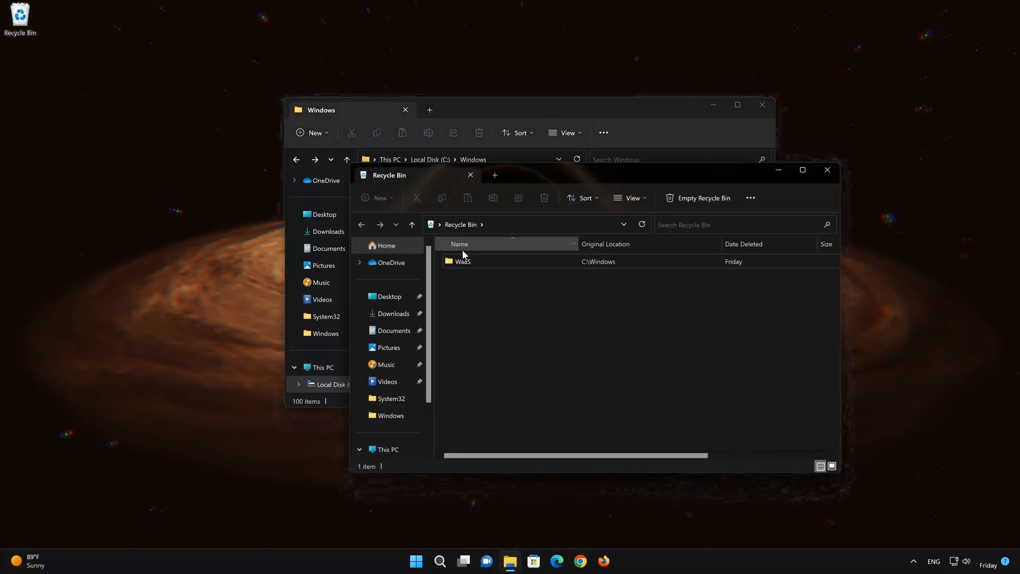
right_click(462, 261)
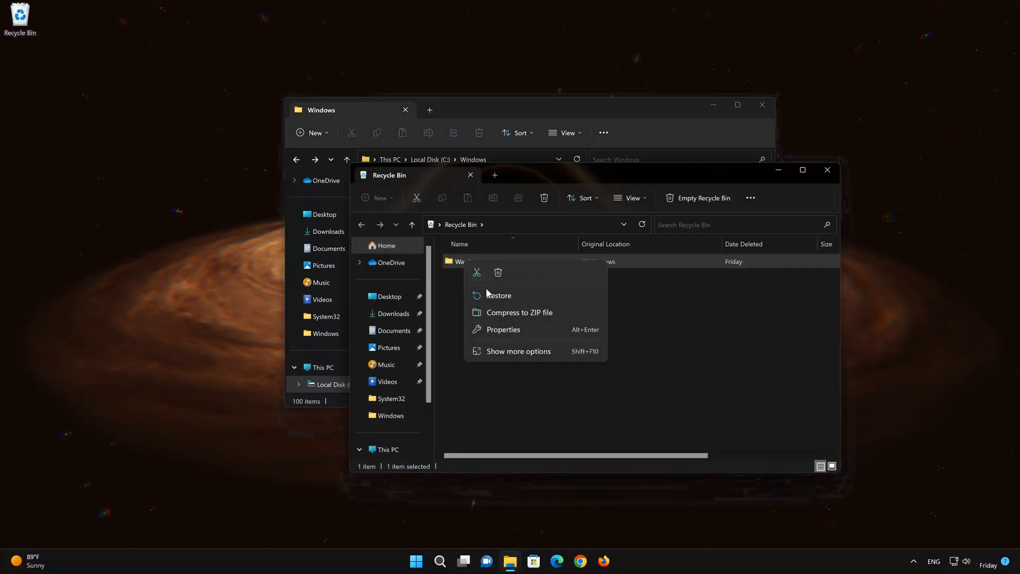
left_click(499, 295)
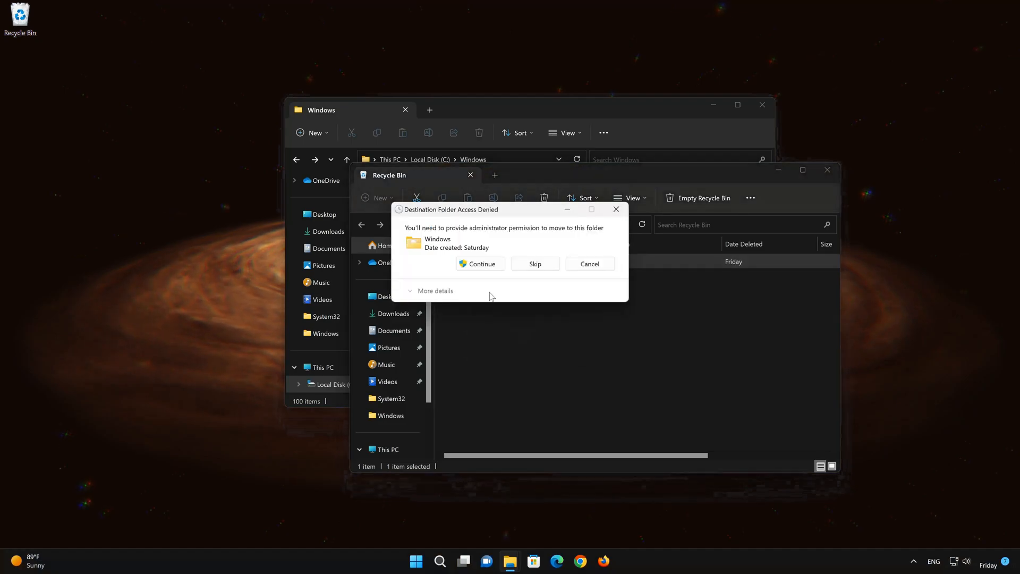
left_click(481, 264)
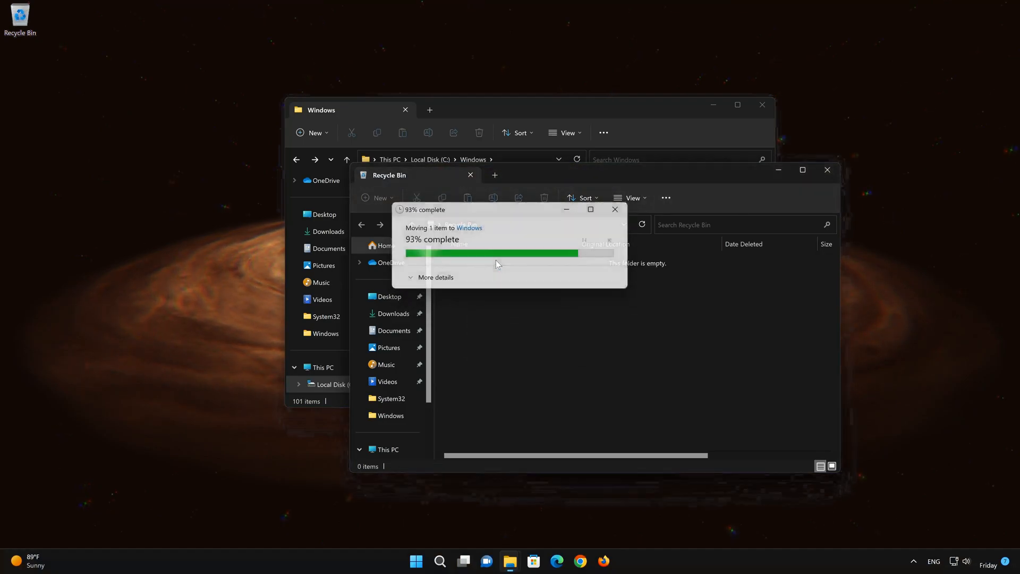
left_click(827, 170)
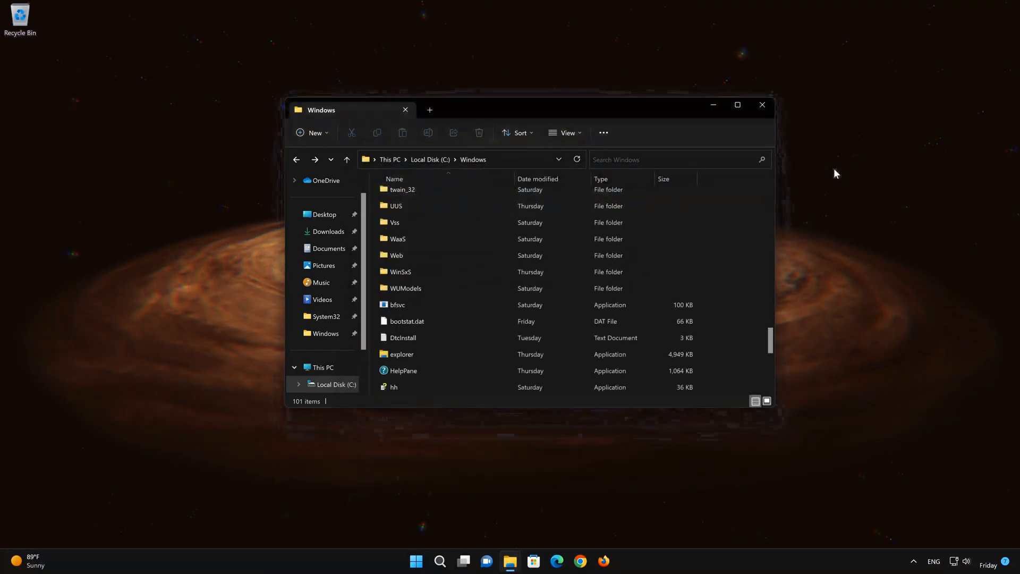
mouse_move(768, 117)
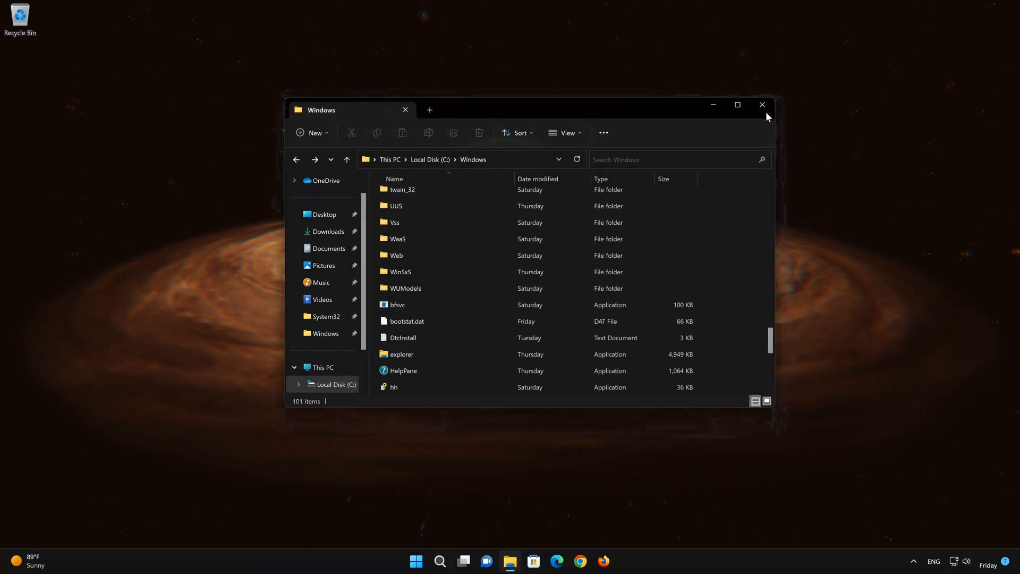